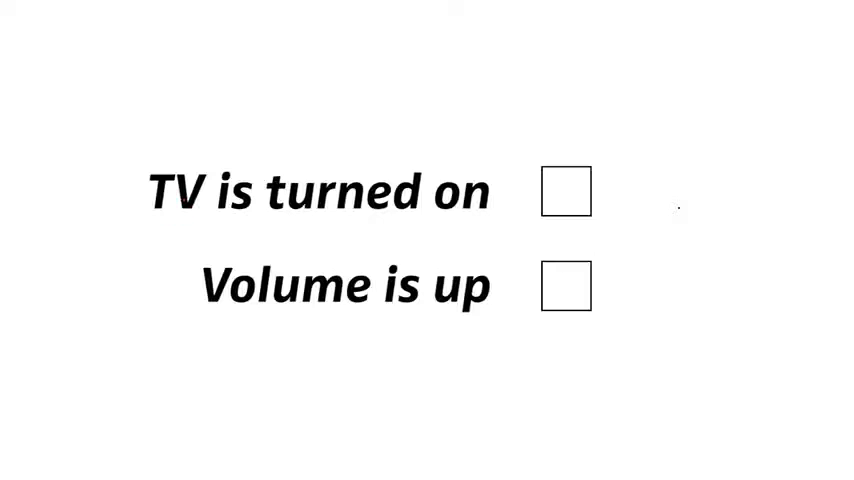
Advance the animation to reveal a red tick beside 'TV is turned on'
left_click(564, 191)
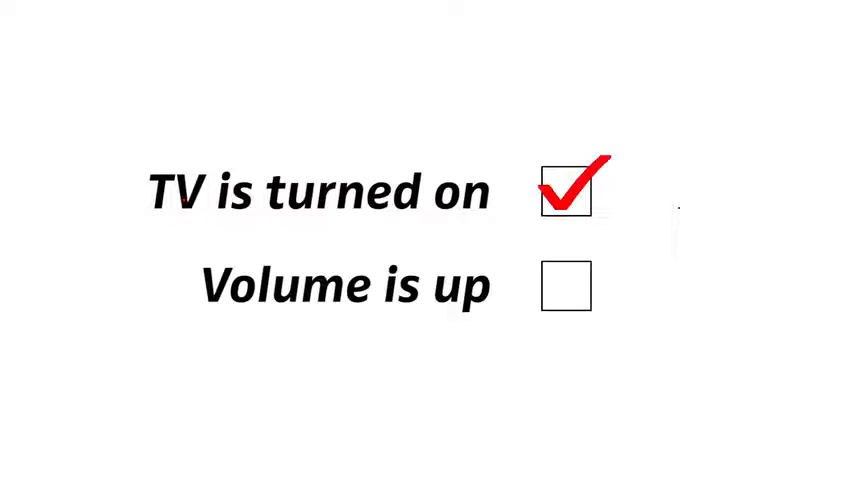